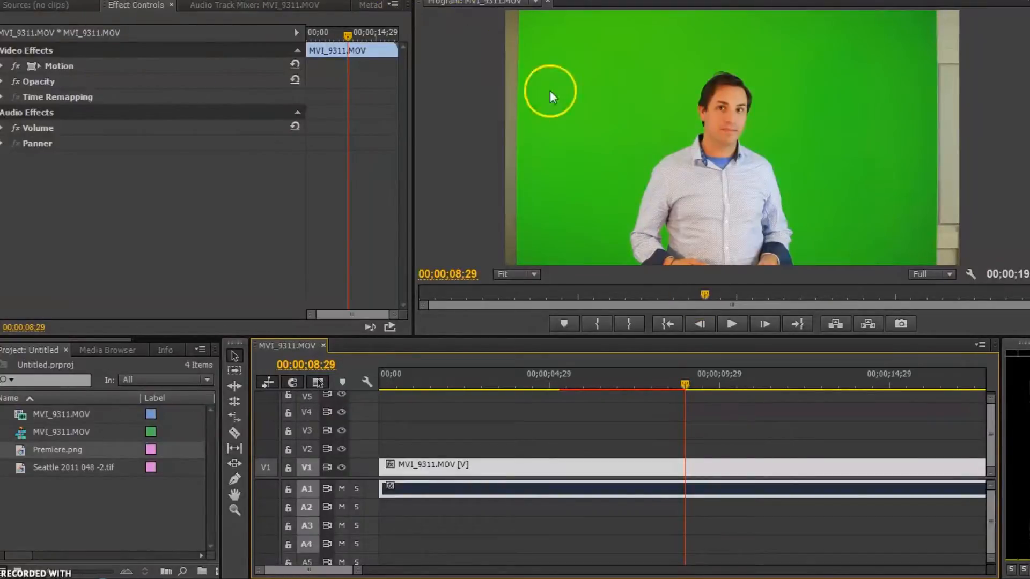
pyautogui.moveTo(1010, 60)
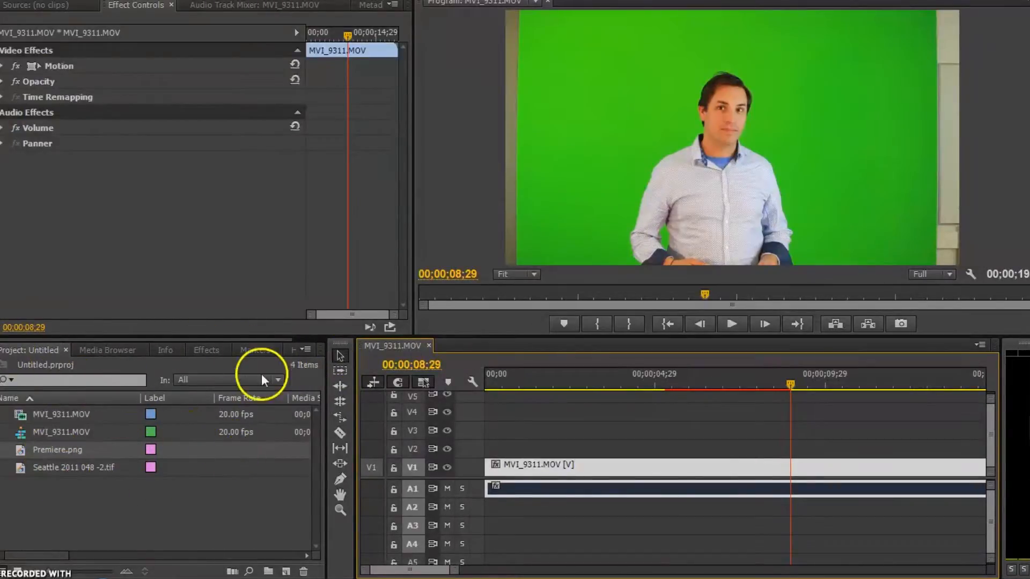
# Search the Effects panel for 'gar' and apply Four-Point Garbage Matte to the green-screen clip.
pyautogui.click(206, 349)
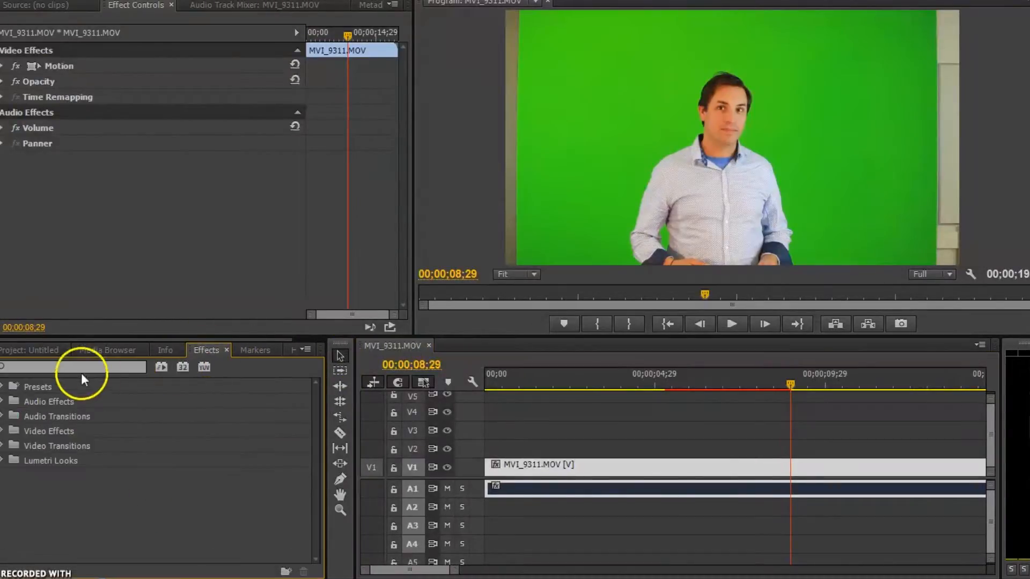
pyautogui.click(72, 367)
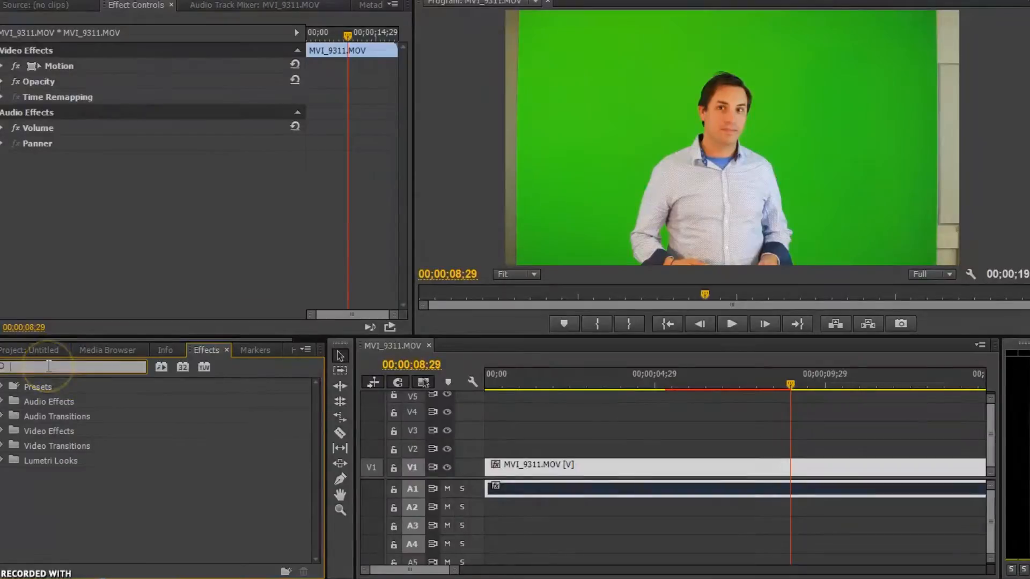
pyautogui.write('g')
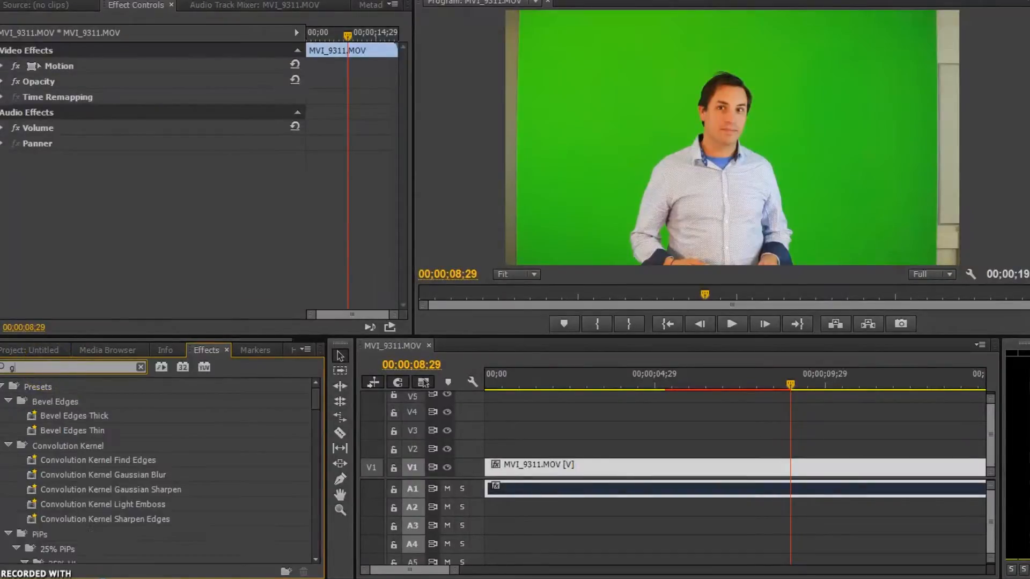
pyautogui.write('ar')
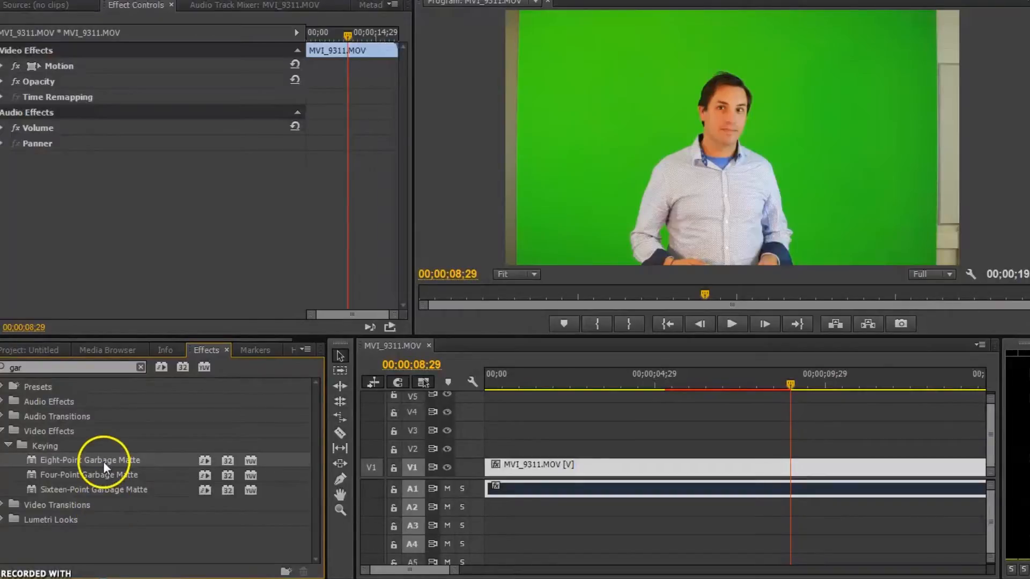
pyautogui.doubleClick(89, 474)
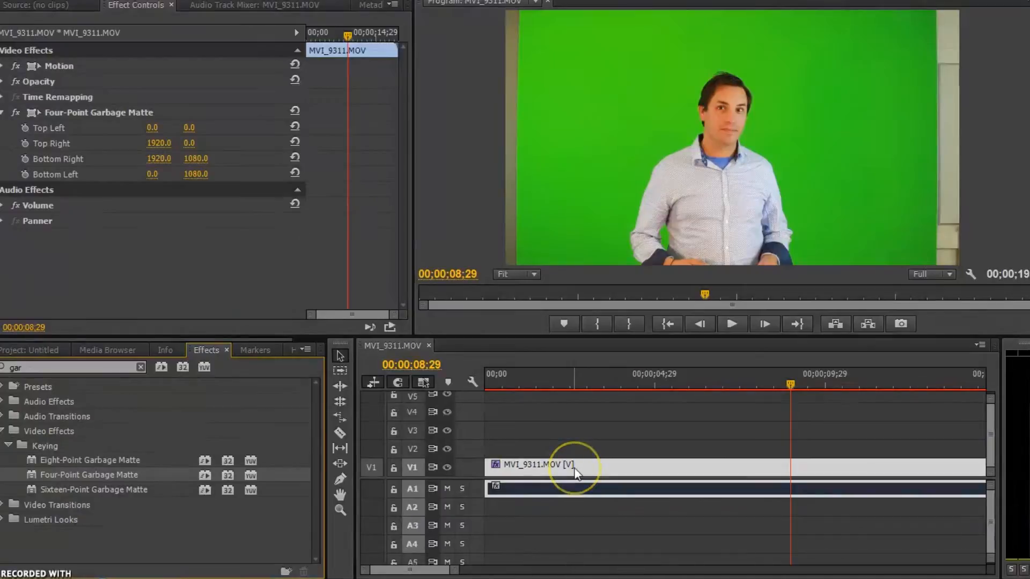
pyautogui.moveTo(378, 200)
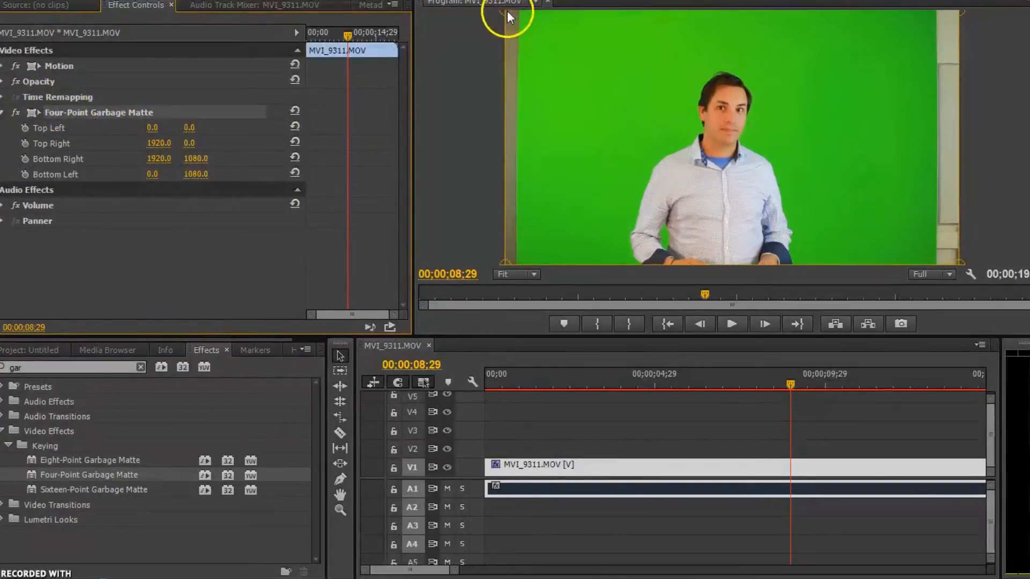
# Drag the matte's four corners inward so only the presenter and green backdrop remain.
pyautogui.moveTo(509, 16); pyautogui.dragTo(663, 58)
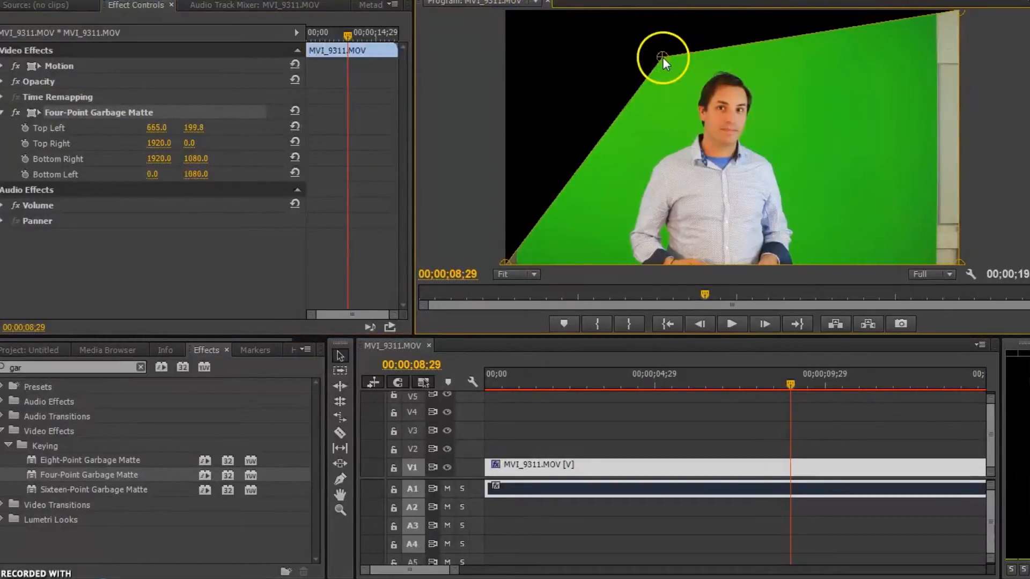
pyautogui.moveTo(662, 57); pyautogui.dragTo(590, 254)
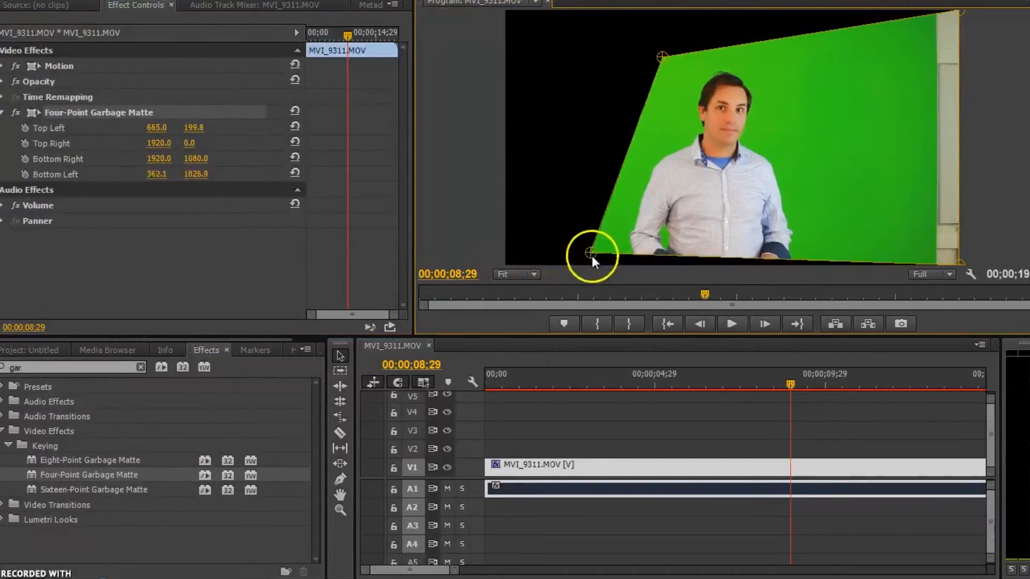
pyautogui.moveTo(588, 254); pyautogui.dragTo(966, 16)
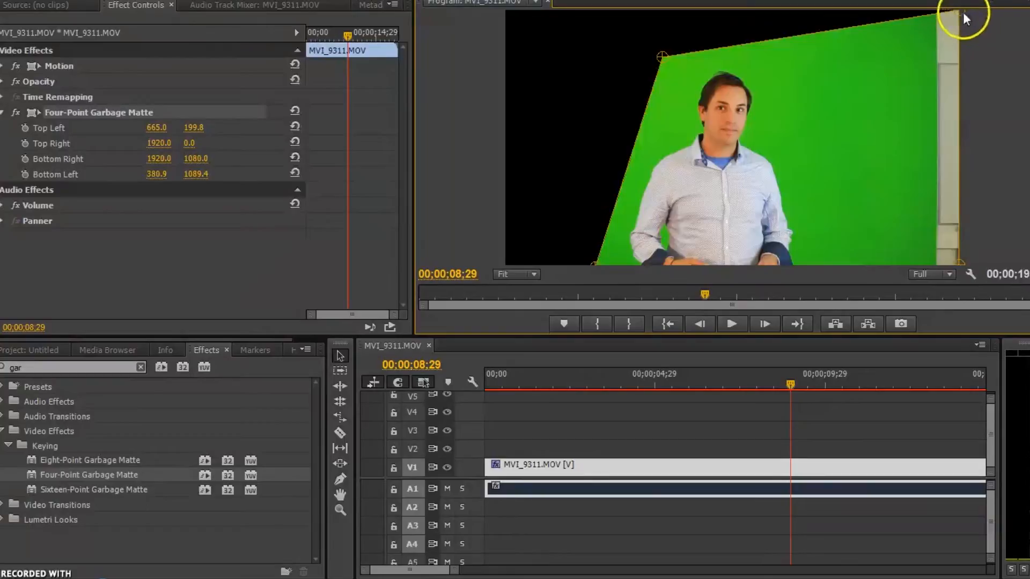
pyautogui.moveTo(965, 16); pyautogui.dragTo(880, 272)
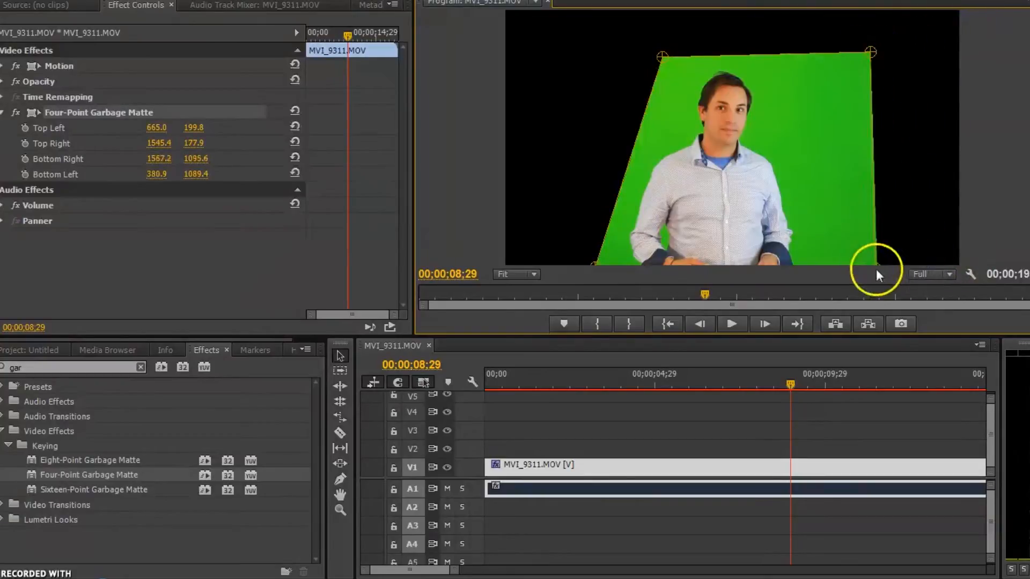
pyautogui.moveTo(880, 263); pyautogui.dragTo(867, 257)
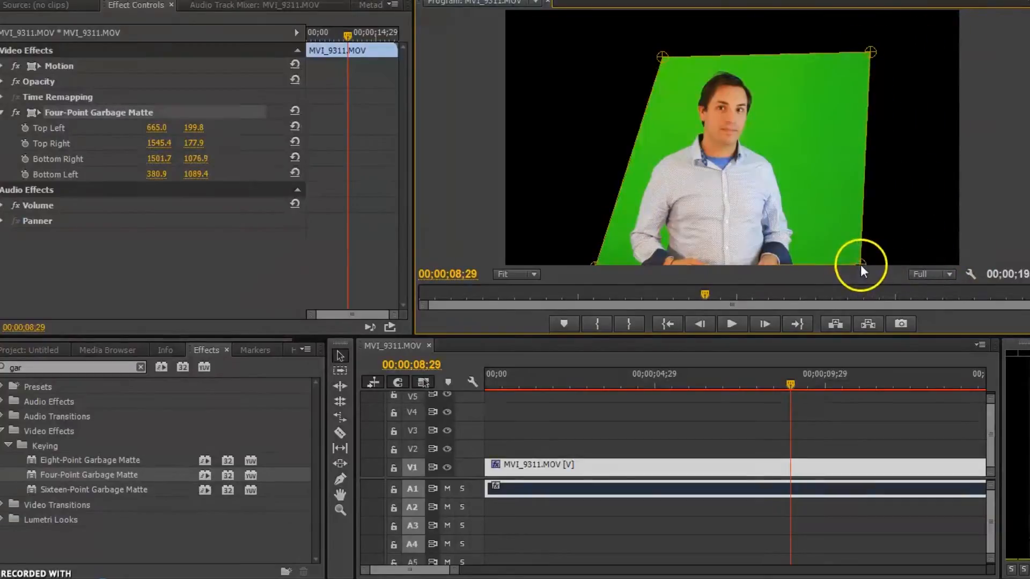
pyautogui.moveTo(857, 266); pyautogui.dragTo(867, 272)
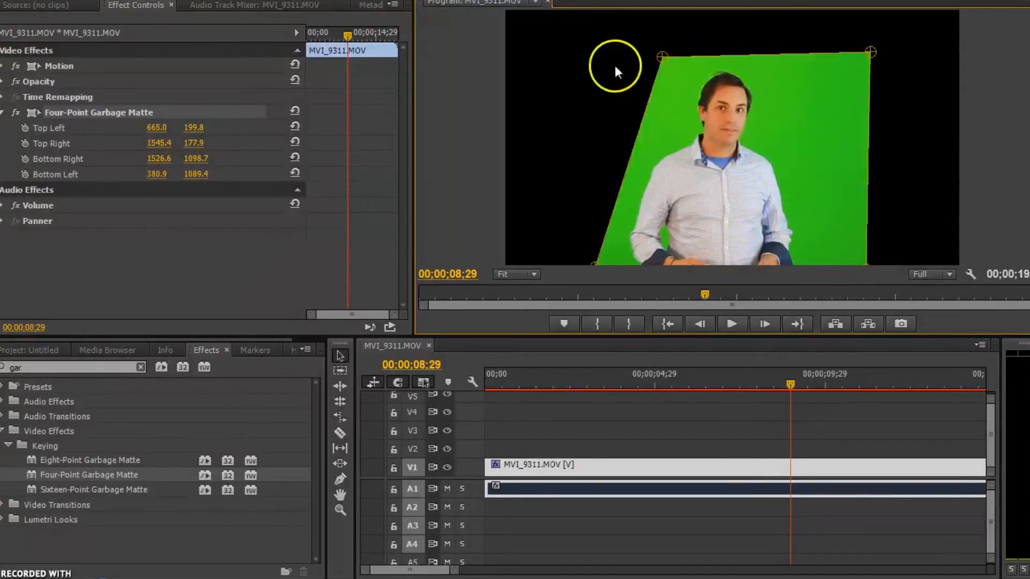
# Fine-tune the top corners, then scrub through the clip to check the matte holds.
pyautogui.moveTo(662, 58); pyautogui.dragTo(616, 58)
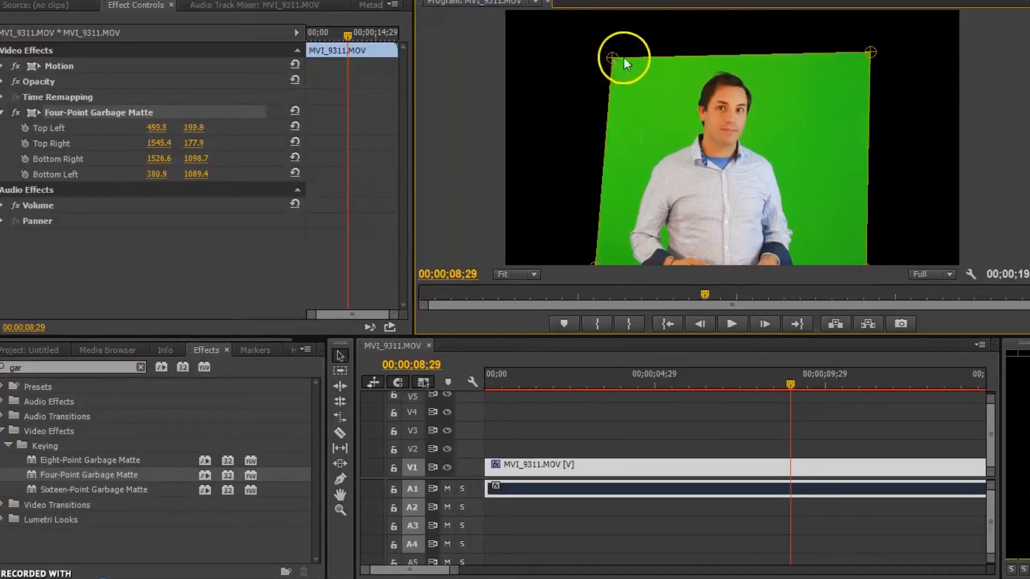
pyautogui.moveTo(613, 57); pyautogui.dragTo(634, 53)
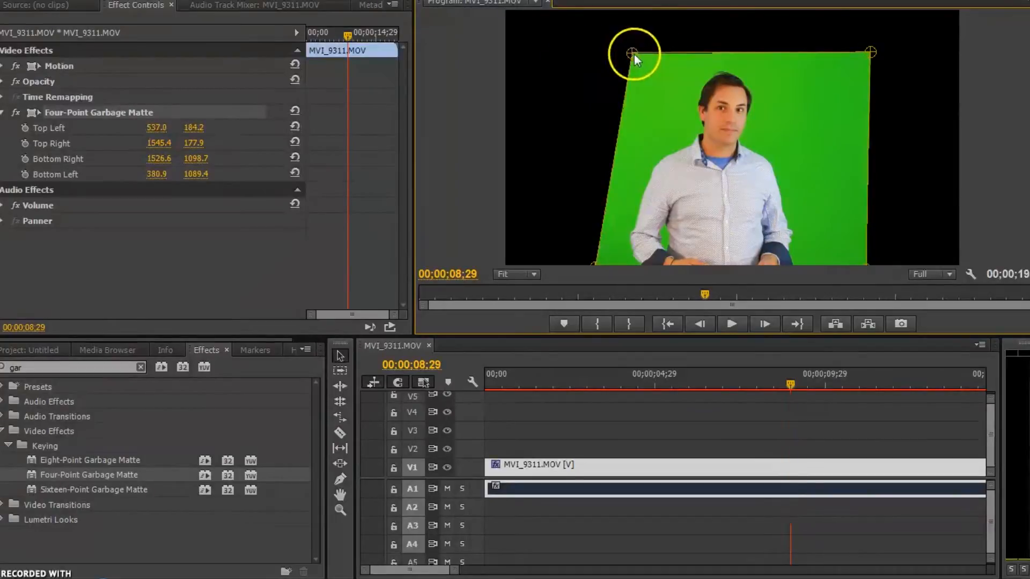
pyautogui.moveTo(870, 52); pyautogui.dragTo(827, 62)
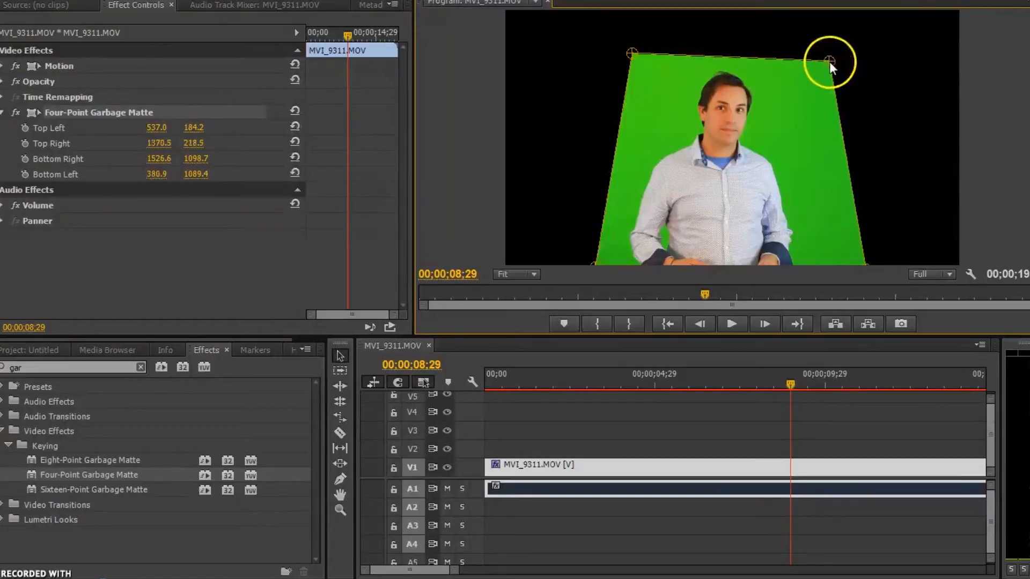
pyautogui.moveTo(829, 63); pyautogui.dragTo(833, 55)
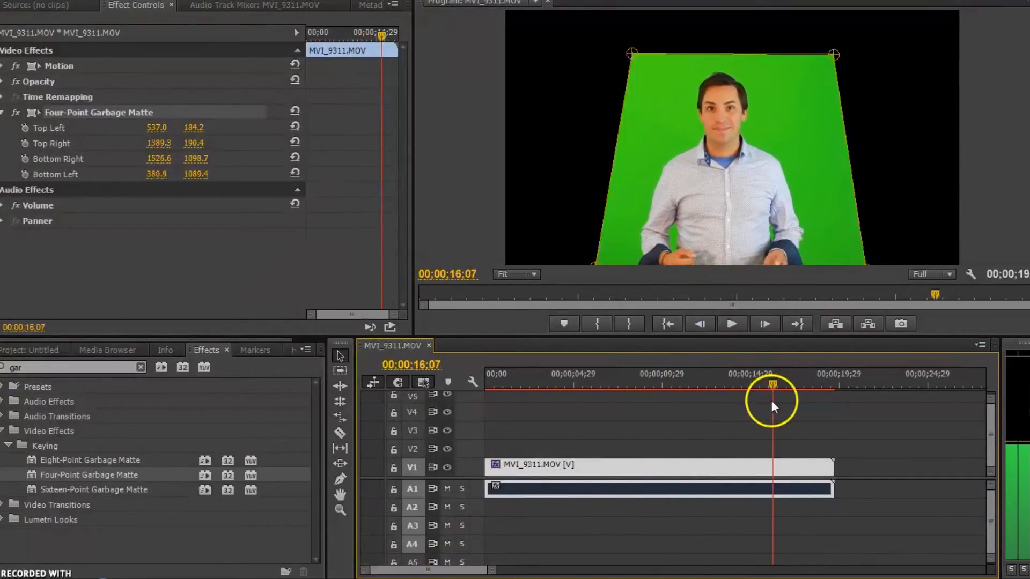
pyautogui.moveTo(772, 402); pyautogui.dragTo(631, 403)
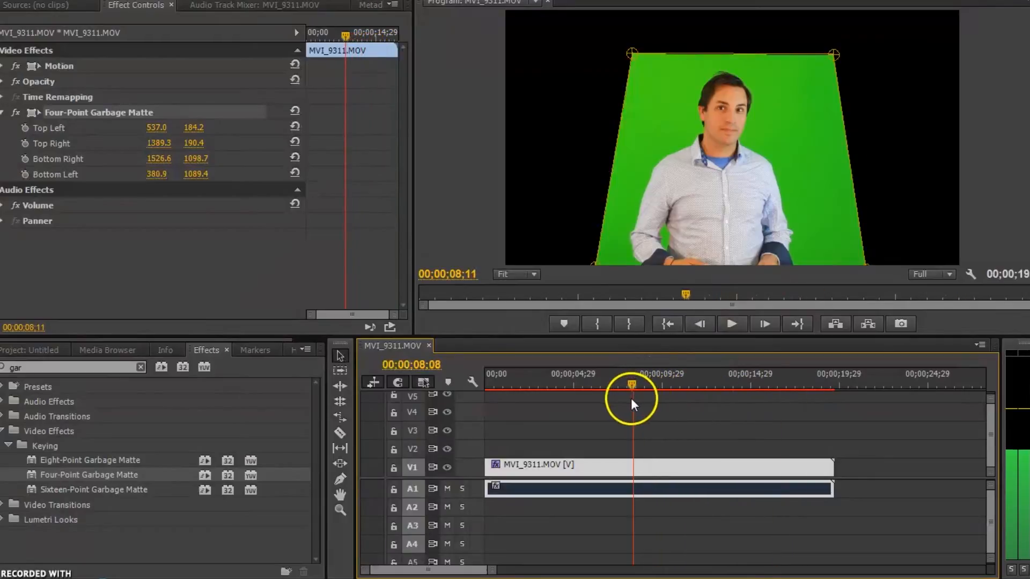
pyautogui.moveTo(629, 402); pyautogui.dragTo(666, 394)
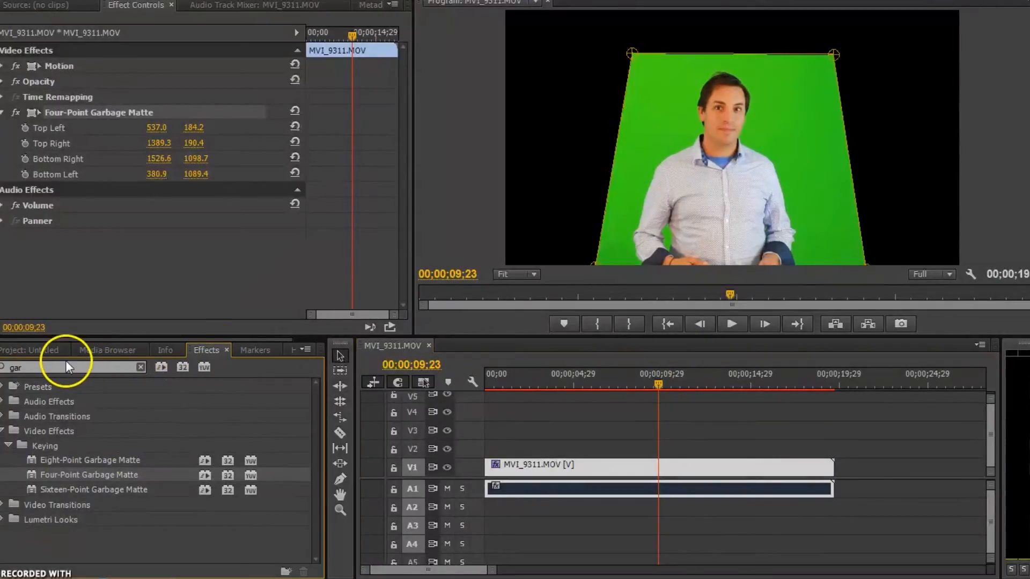
# Search the Effects panel for 'ultra' to find the Ultra Key effect for the clip.
pyautogui.click(65, 367)
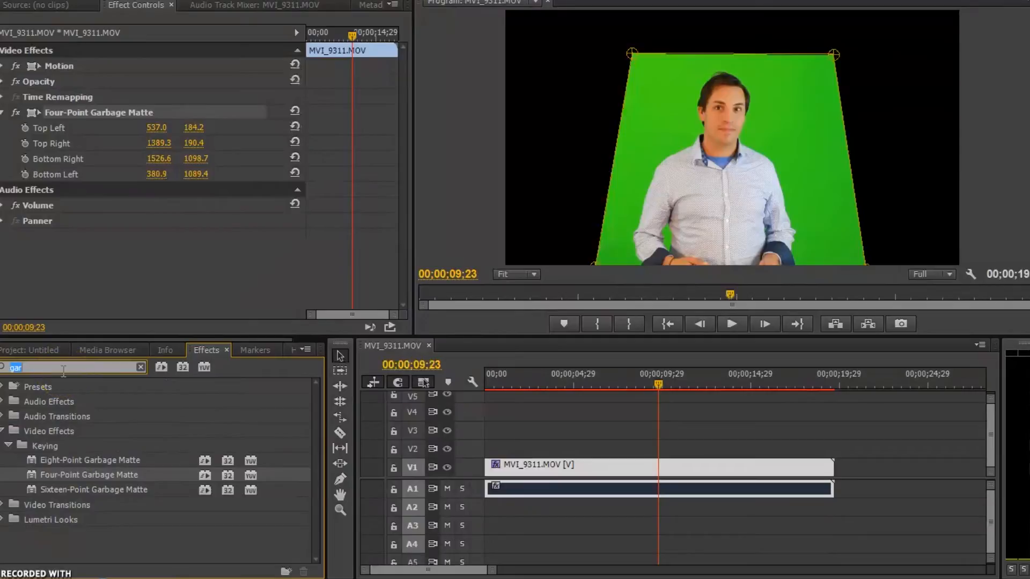
pyautogui.write('chr')
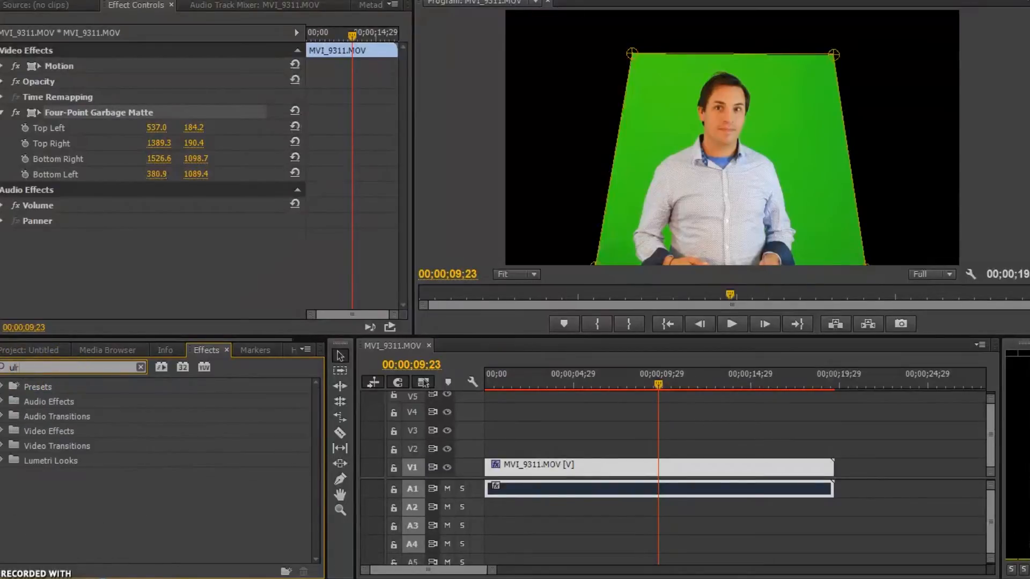
pyautogui.write('ultra')
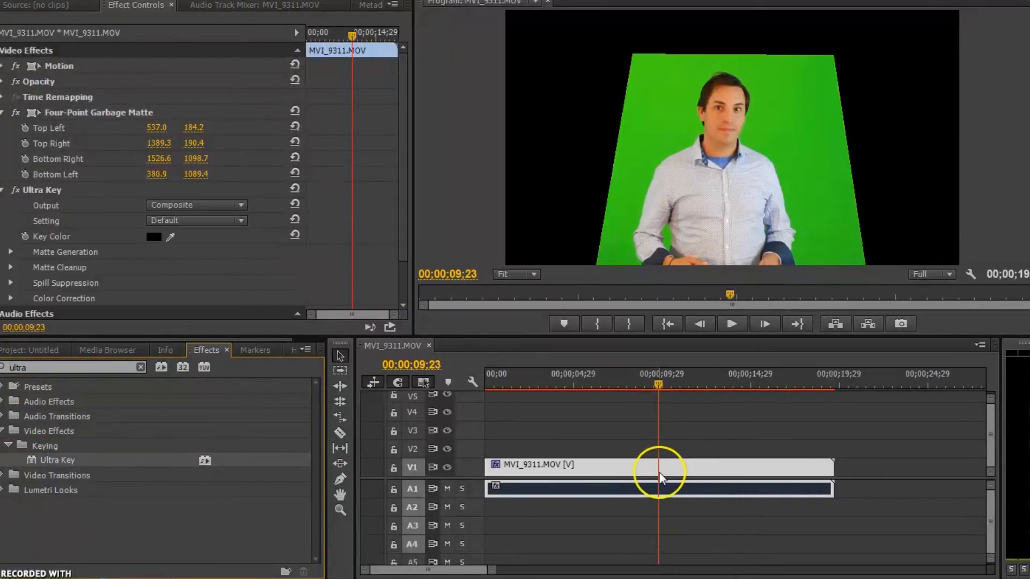
pyautogui.moveTo(660, 476)
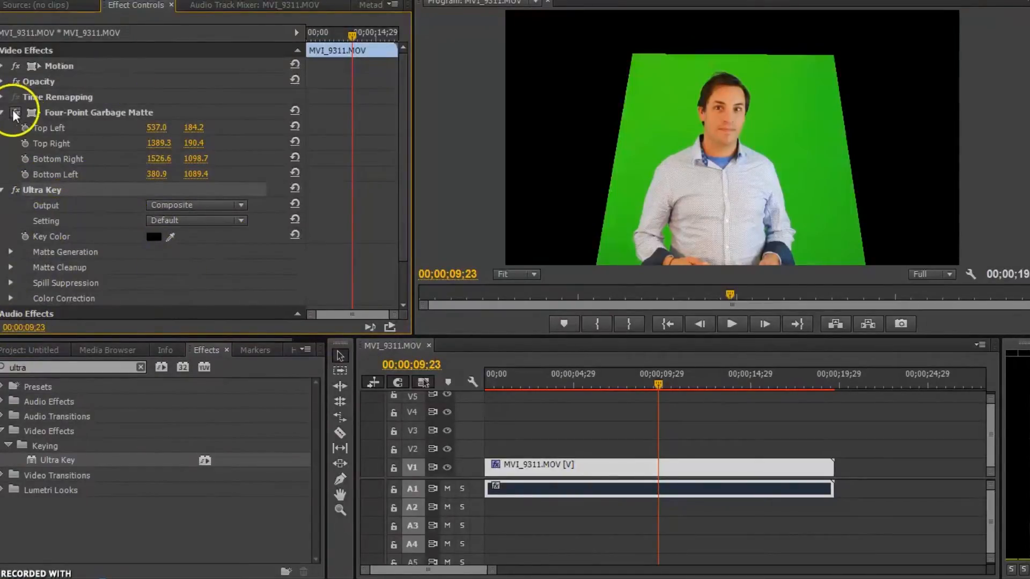
# Sample the green backdrop as Ultra Key's key colour and set Output to Alpha Channel.
pyautogui.click(11, 112)
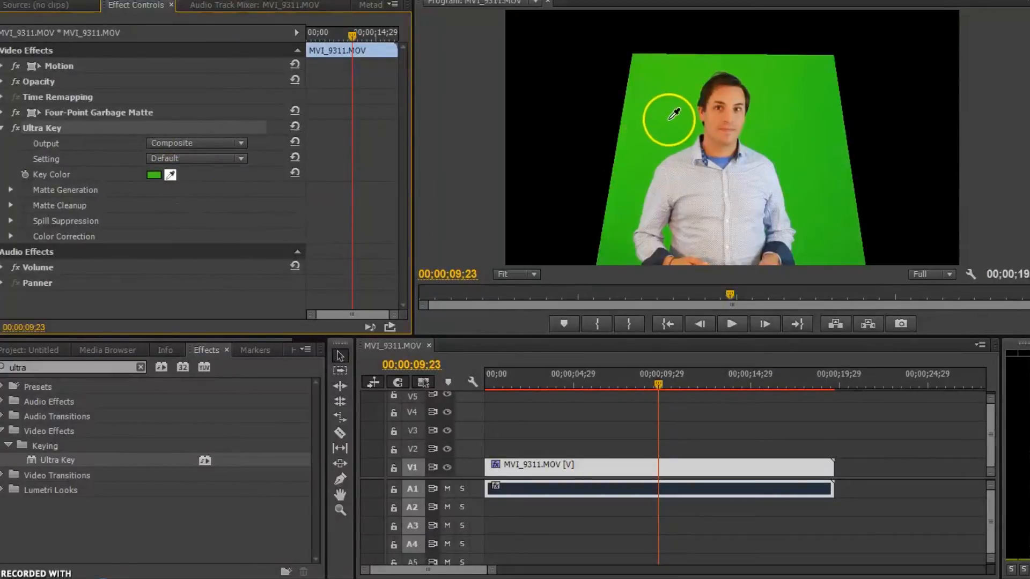
pyautogui.click(669, 118)
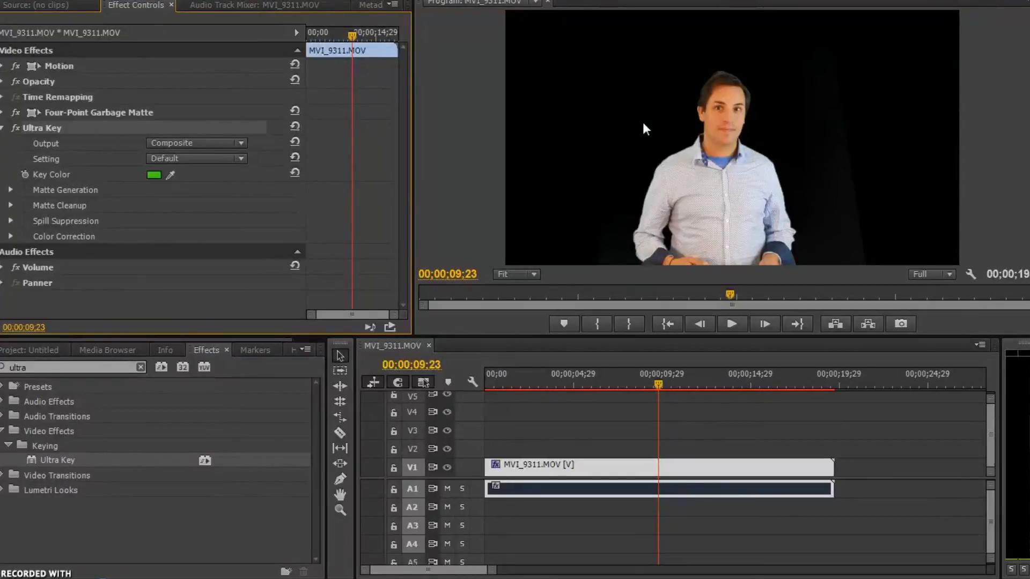
pyautogui.click(195, 143)
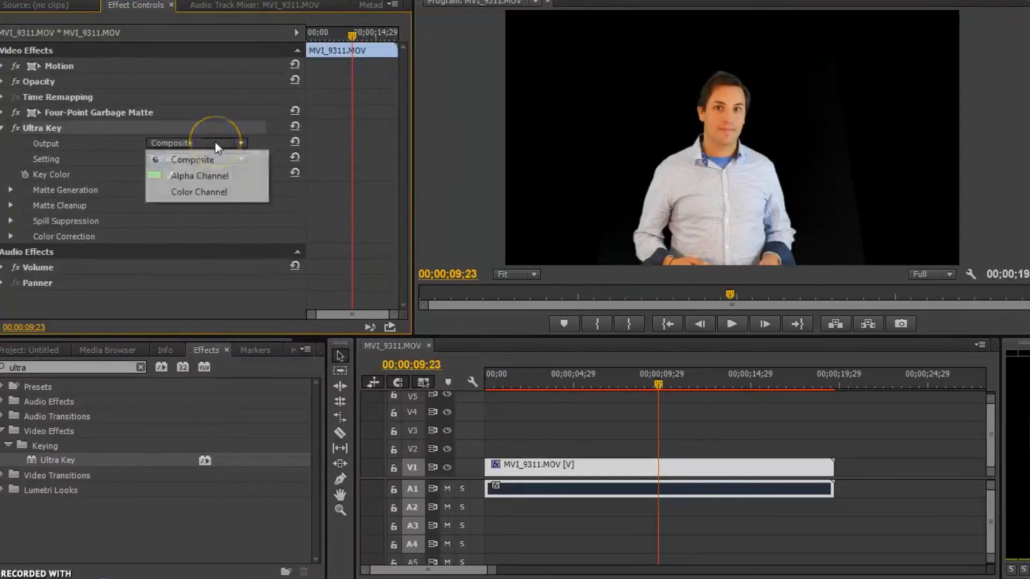
pyautogui.click(200, 175)
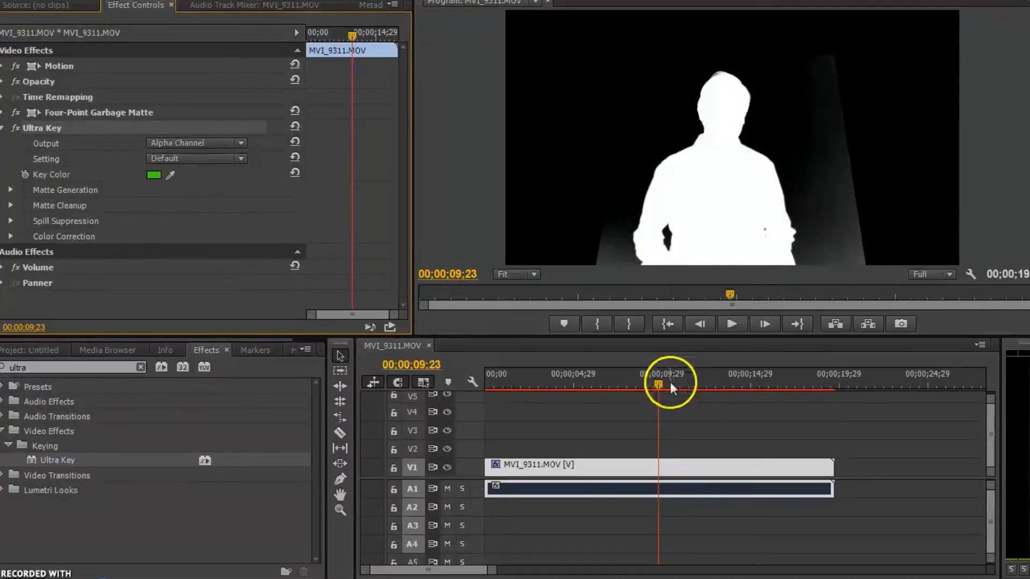
pyautogui.moveTo(670, 384); pyautogui.dragTo(657, 384)
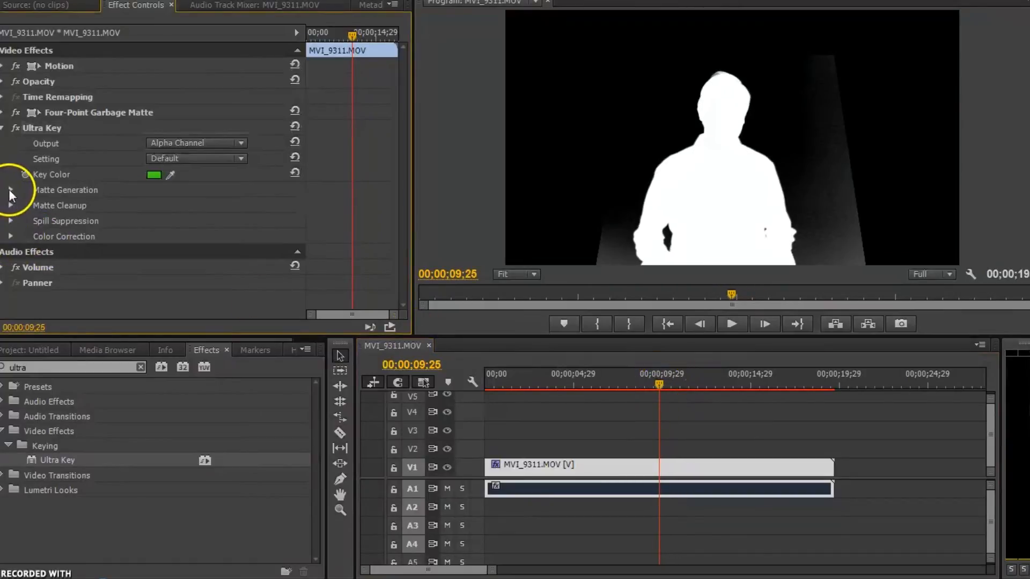
# Lower Matte Generation Highlight to 36 and Shadow for a solid matte, then set Output to Composite.
pyautogui.click(10, 190)
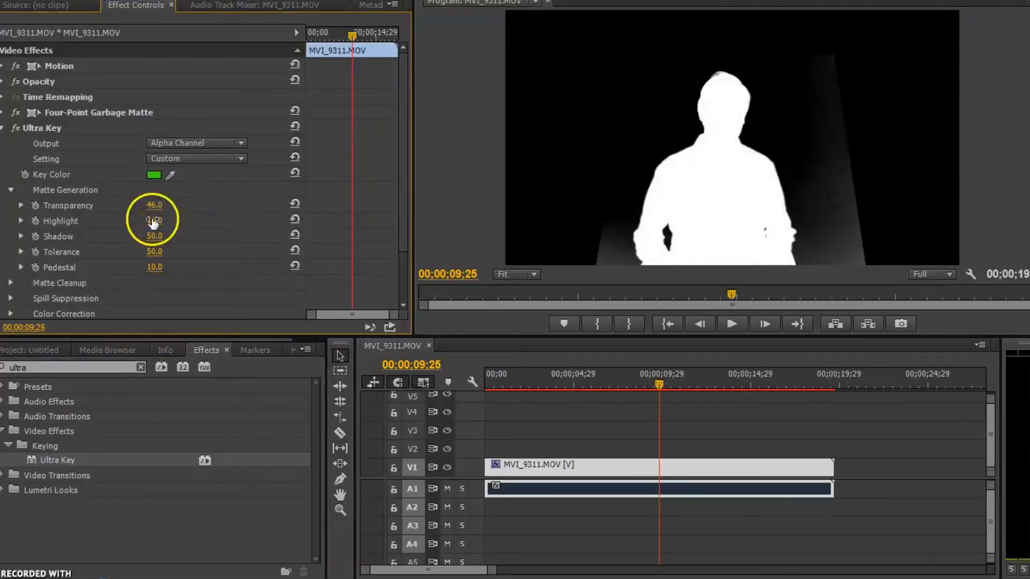
pyautogui.moveTo(153, 220); pyautogui.dragTo(223, 220)
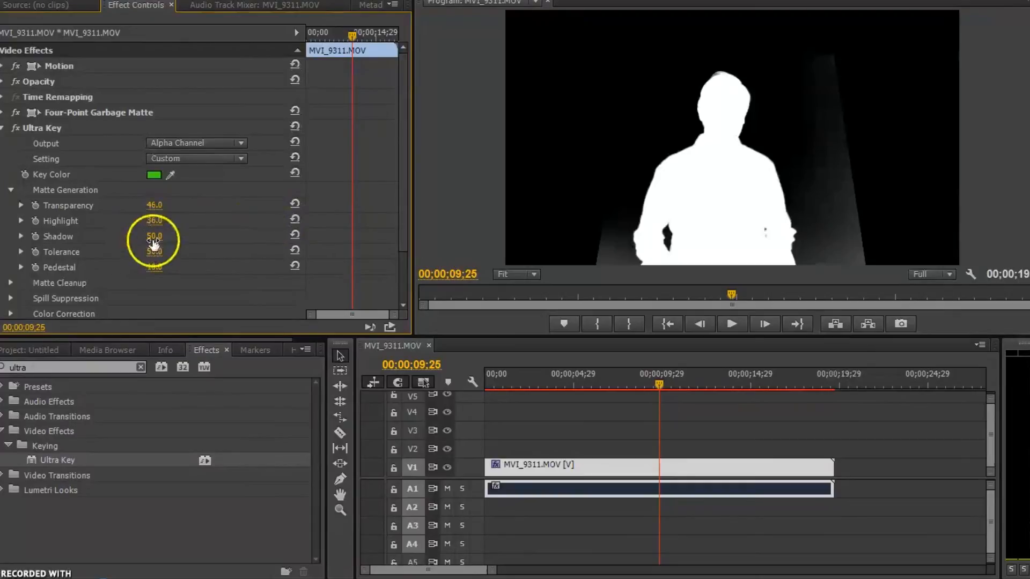
pyautogui.moveTo(155, 236); pyautogui.dragTo(128, 236)
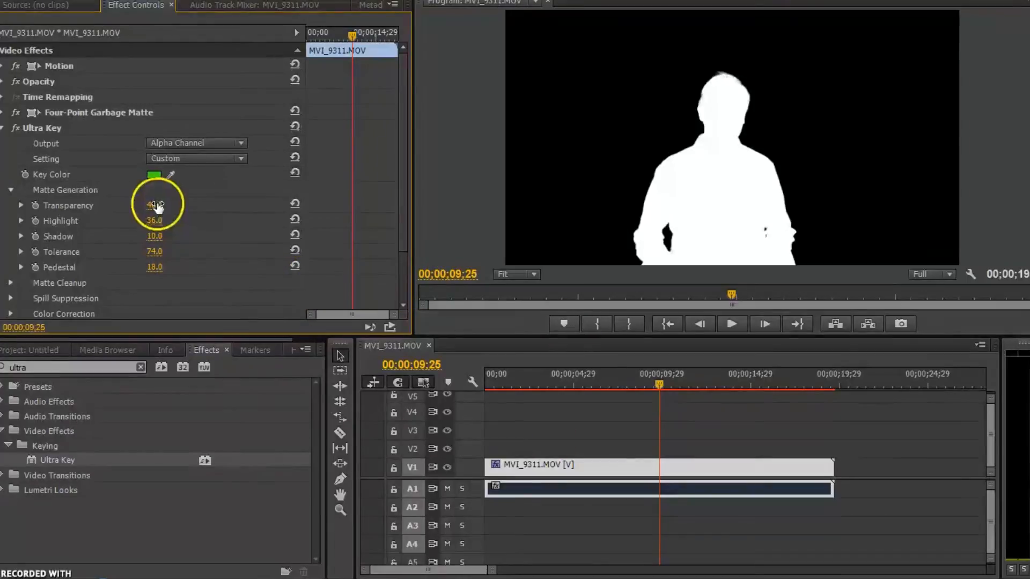
pyautogui.click(195, 143)
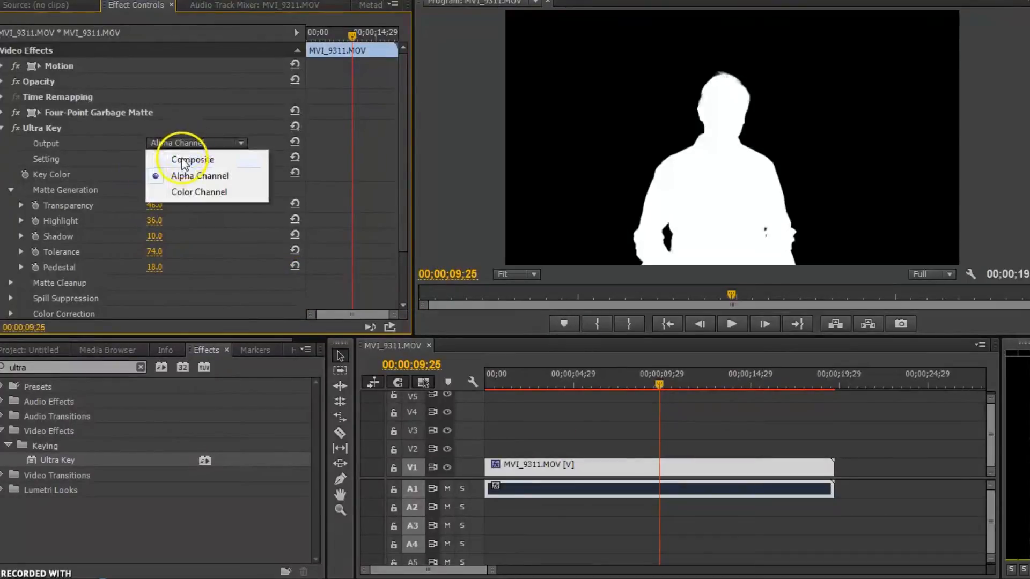
pyautogui.click(192, 159)
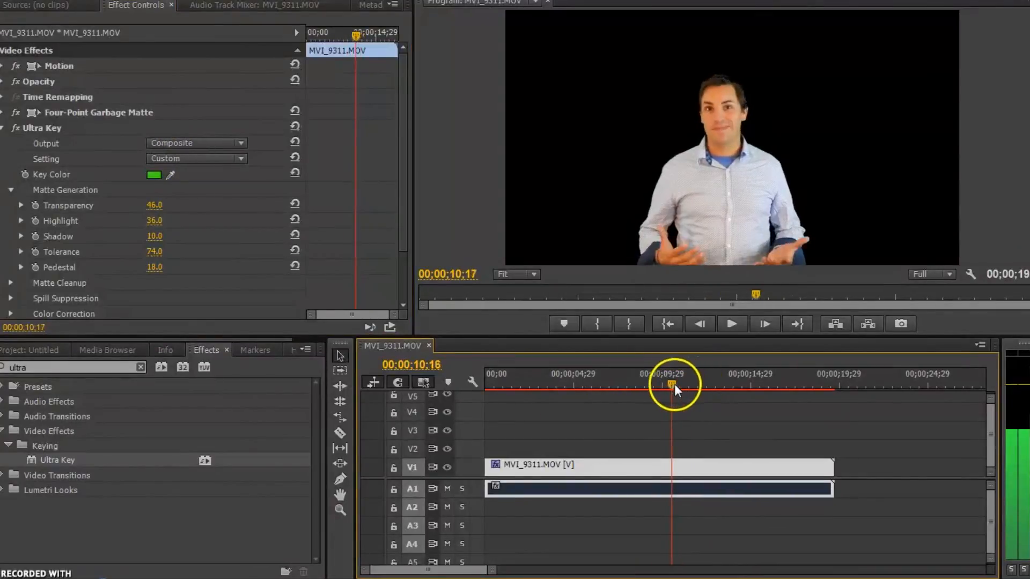
# Preview the keyed presenter over the Seattle gum-wall photo by scrubbing and playing back.
pyautogui.moveTo(674, 385); pyautogui.dragTo(647, 384)
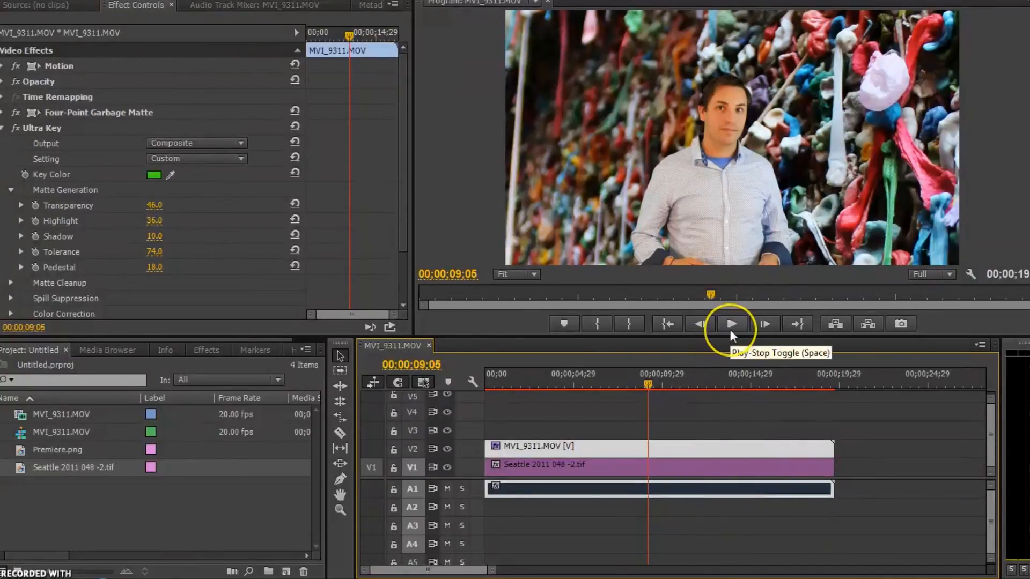
pyautogui.click(731, 323)
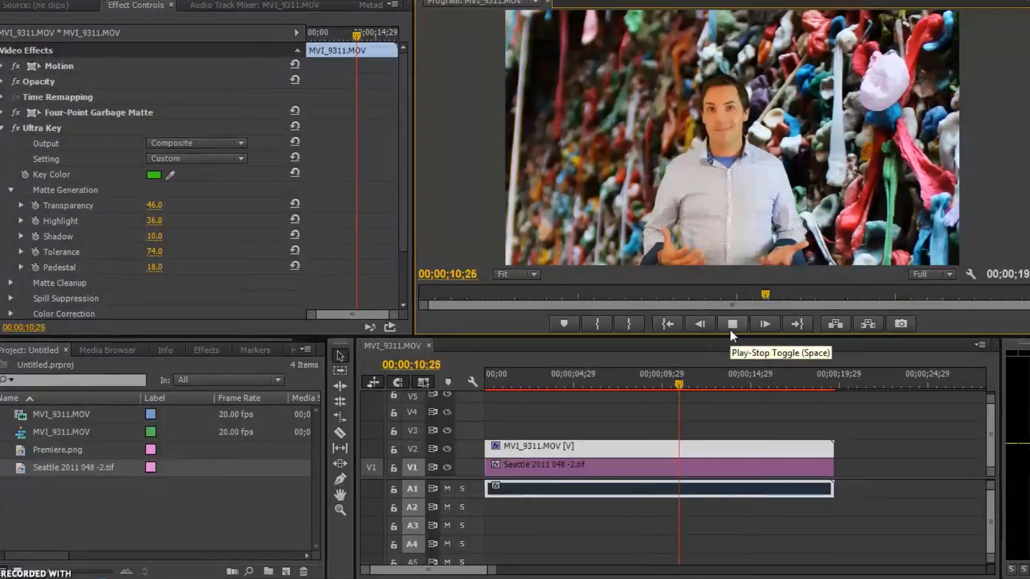
pyautogui.click(732, 324)
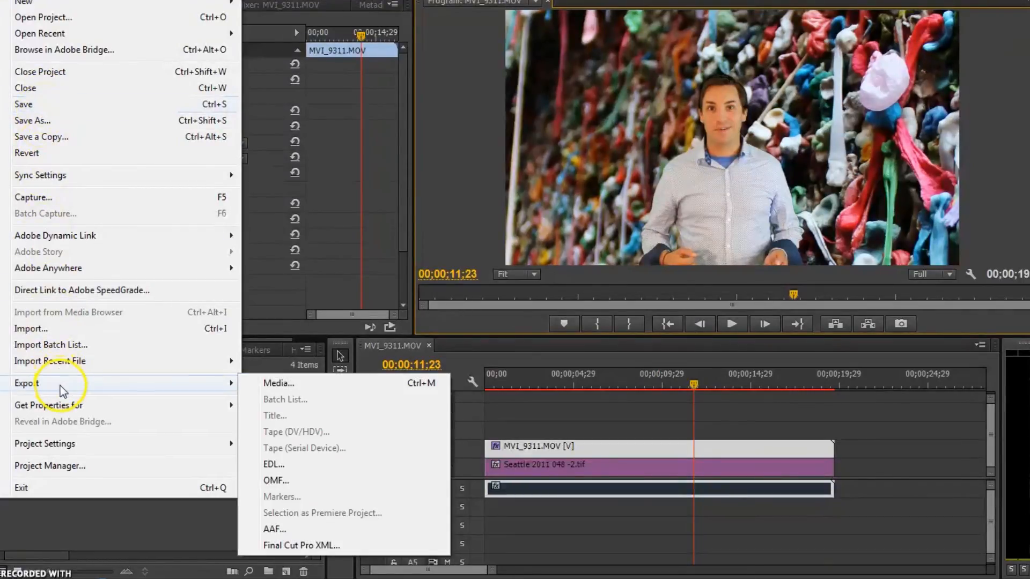
# Export the sequence as H.264 named 'Green Screen Tutorial.mp4' and start encoding.
pyautogui.click(279, 383)
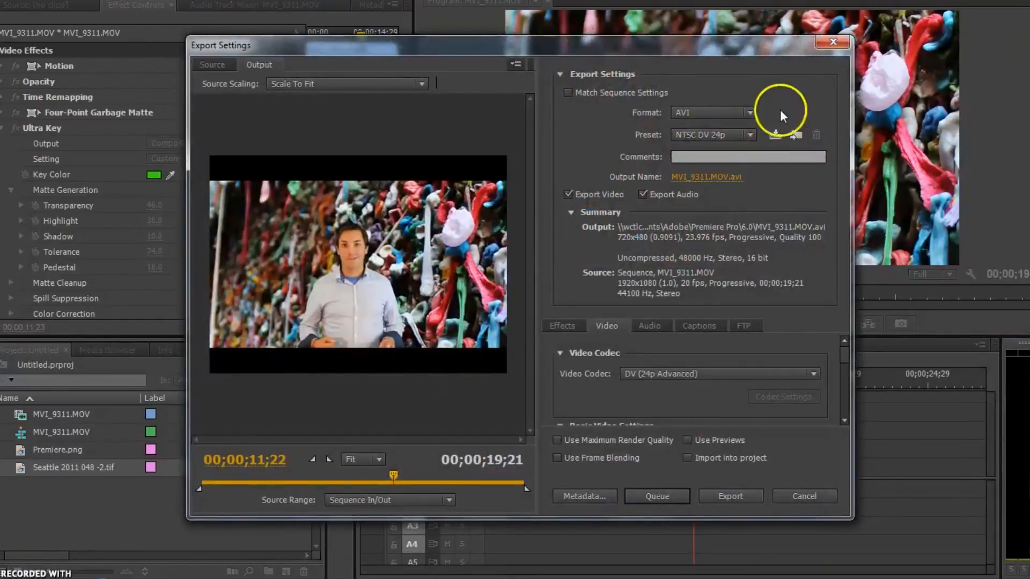
pyautogui.click(712, 112)
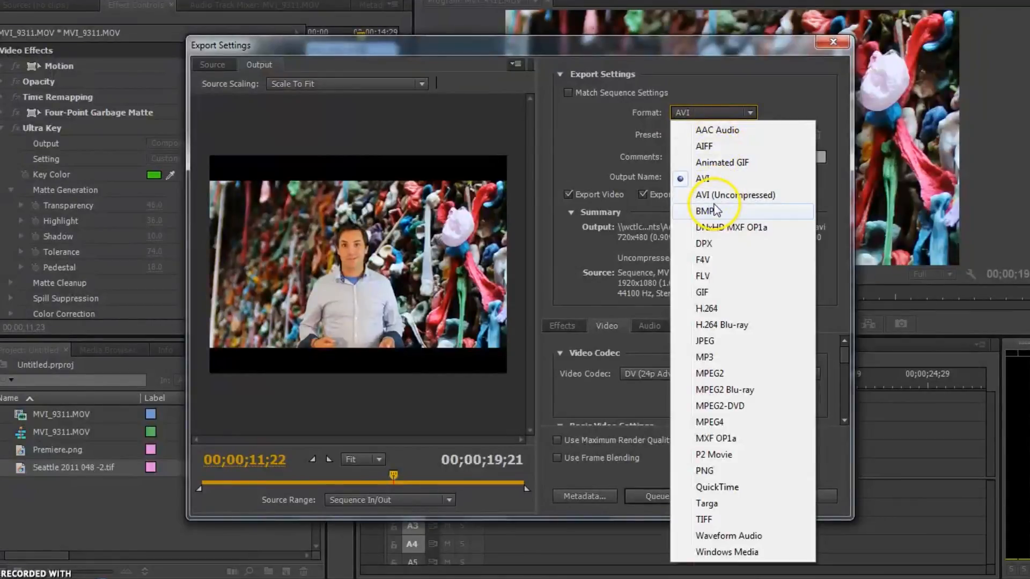
pyautogui.moveTo(713, 309)
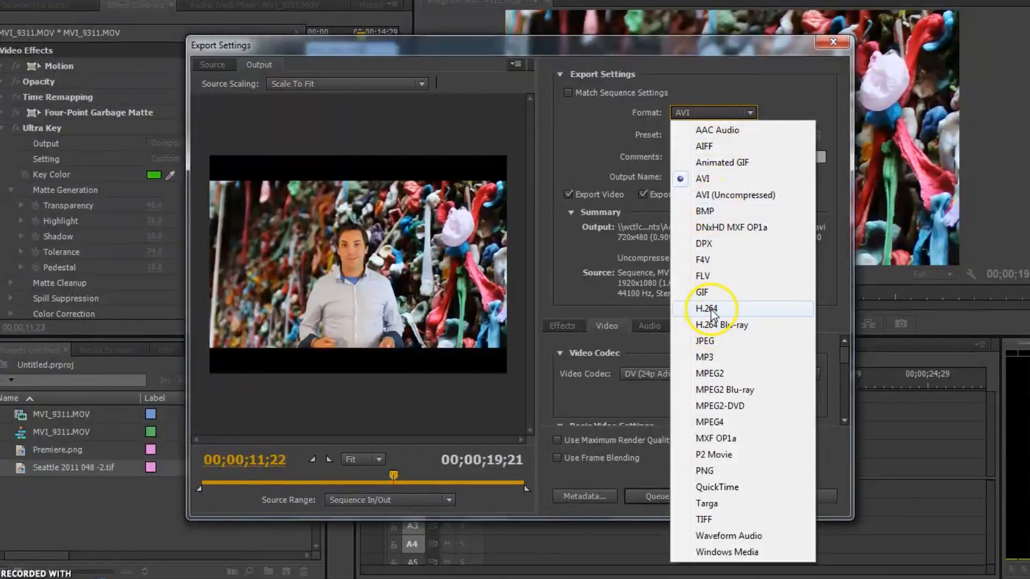
pyautogui.click(706, 309)
pyautogui.write('Green Screen Tutor')
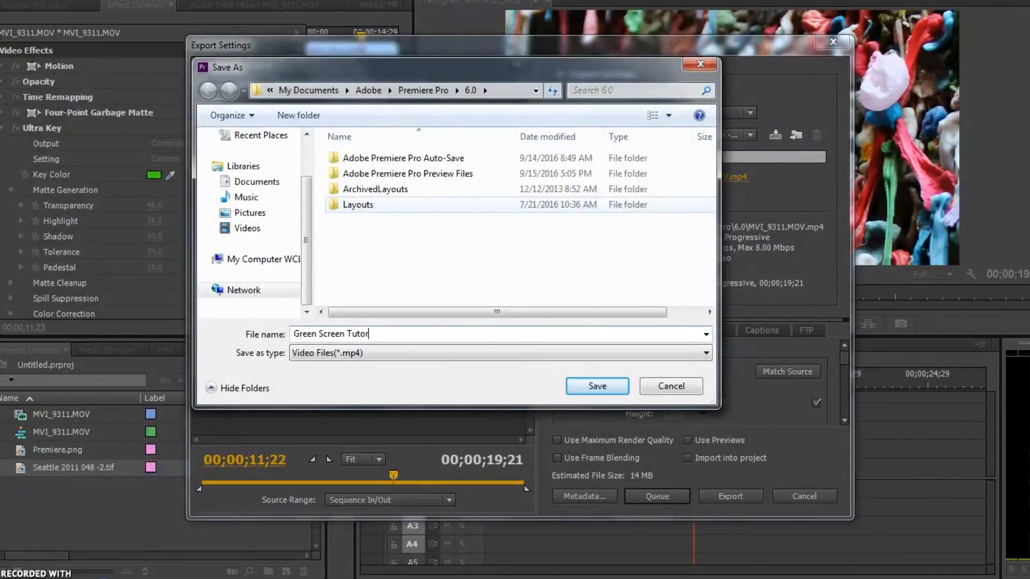
pyautogui.click(595, 385)
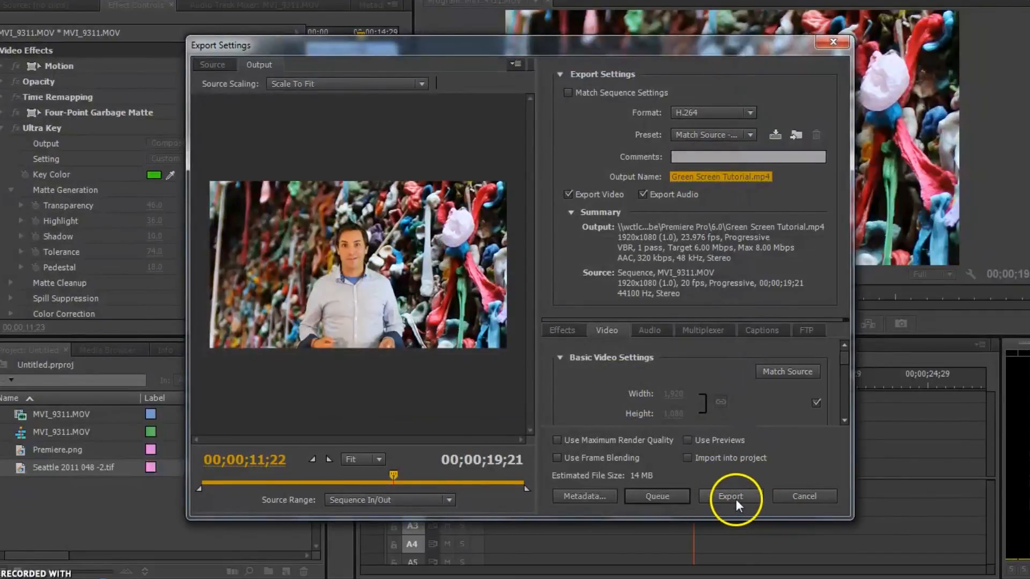
pyautogui.click(730, 496)
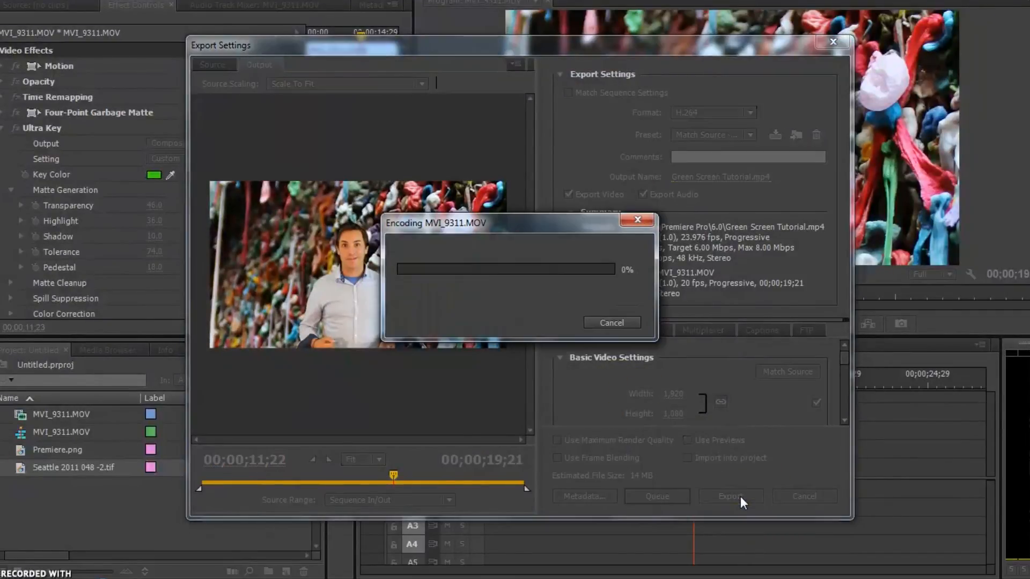